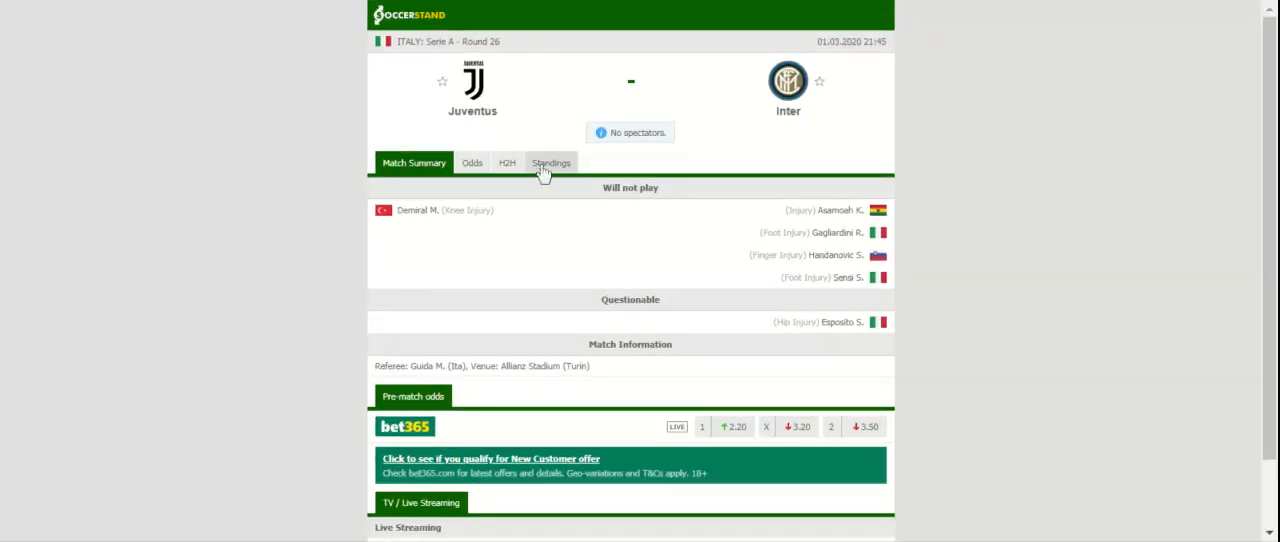
Step: Show the Serie A standings for Juventus vs Inter (Juventus 60, Lazio 59, Inter 54)
{"action": "left_click", "coordinate": [551, 162]}
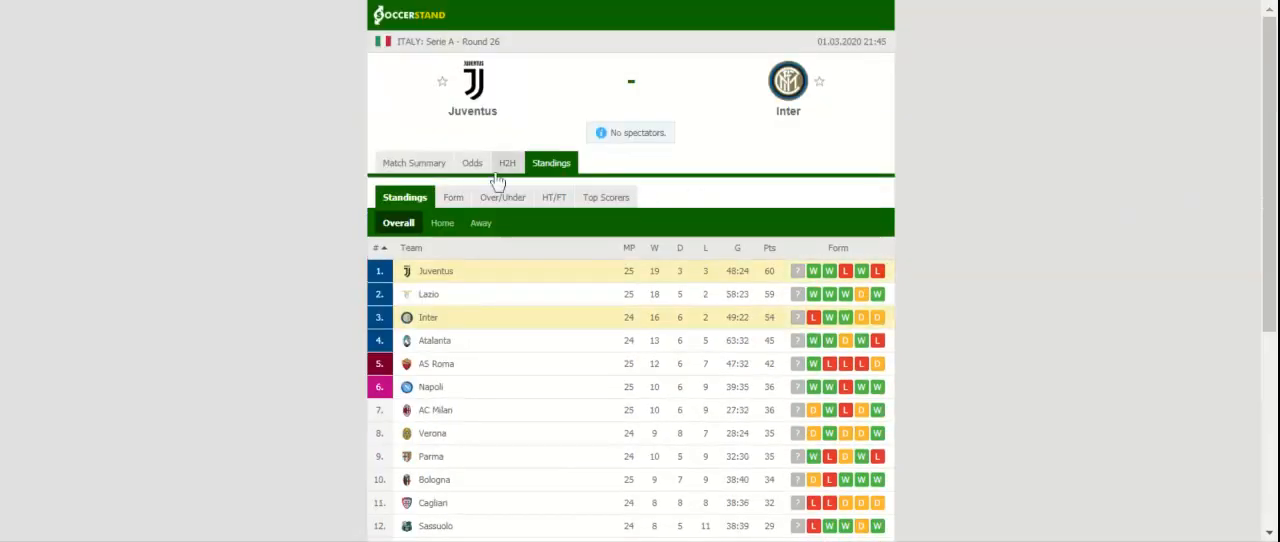
Step: View the head-to-head results, then the seven bookmakers' full-time 1X2 odds
{"action": "left_click", "coordinate": [506, 162]}
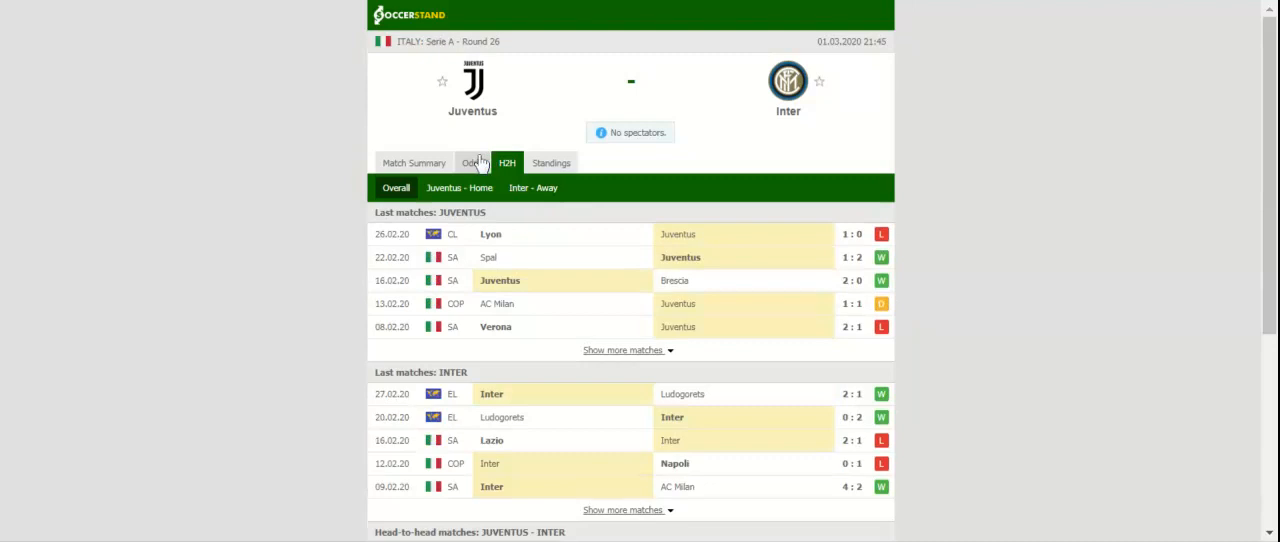
{"action": "left_click", "coordinate": [475, 162]}
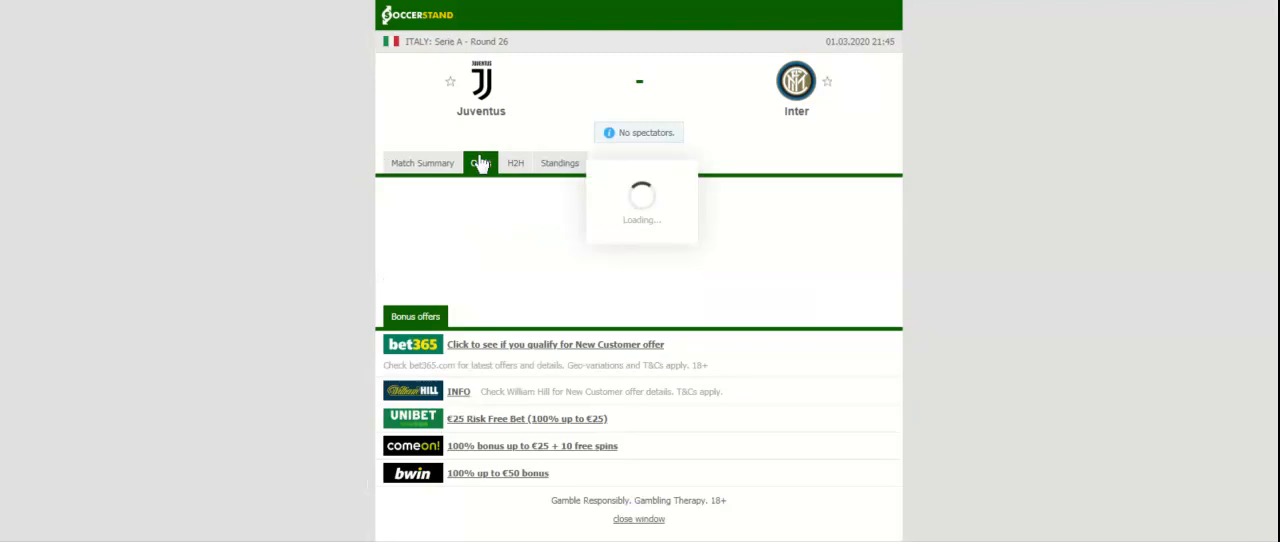
{"action": "left_click", "coordinate": [480, 162]}
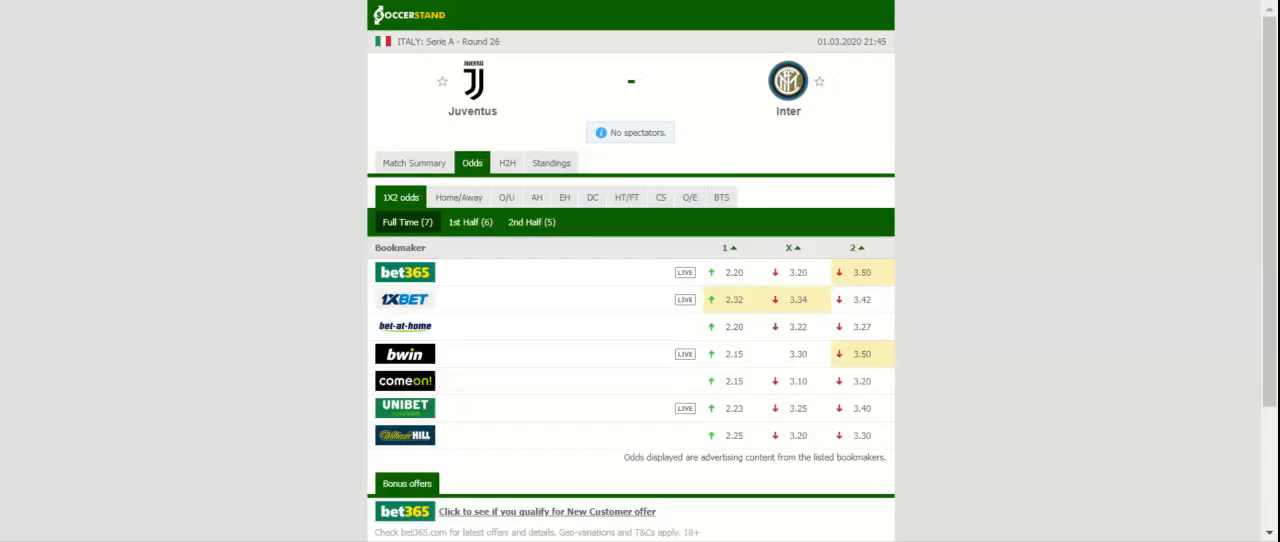